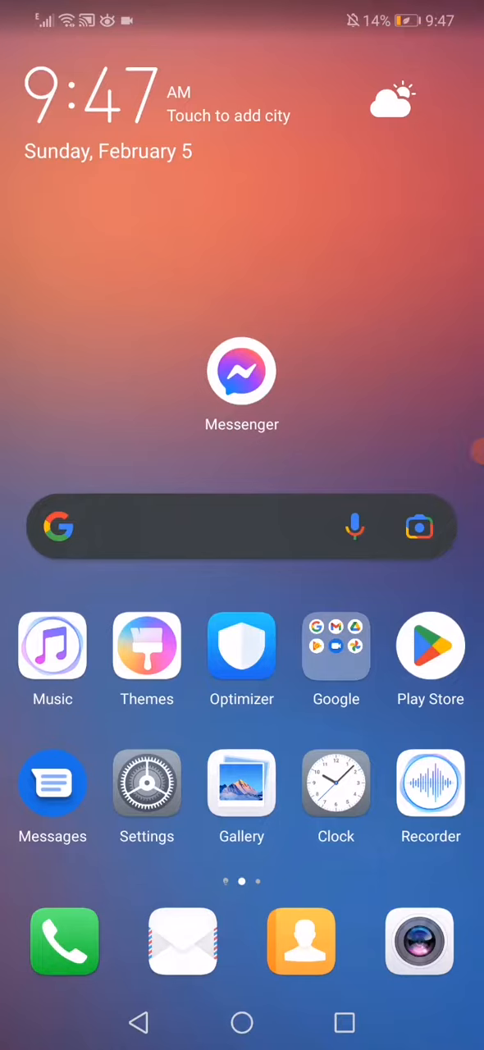
# - Reach Messenger's App info page through Settings > Apps
pyautogui.click(146, 785)
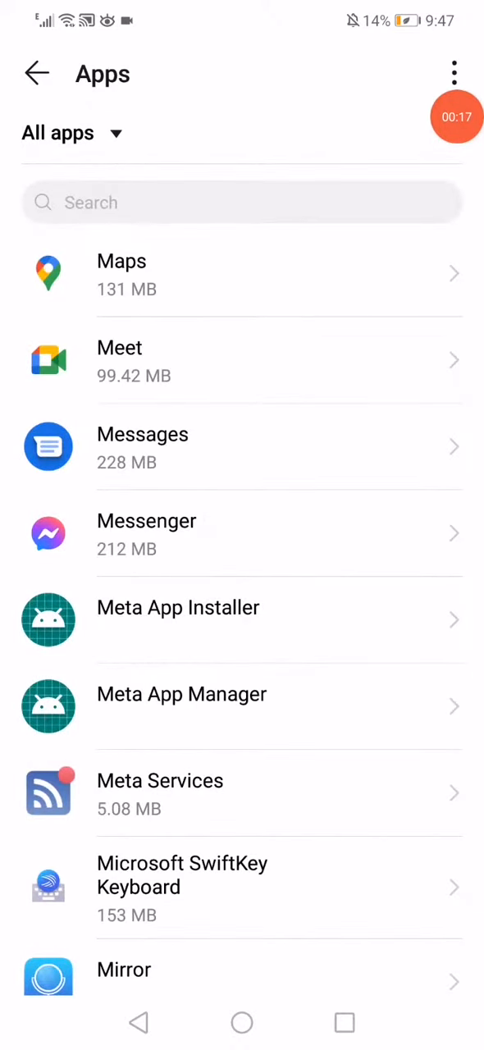
pyautogui.click(146, 533)
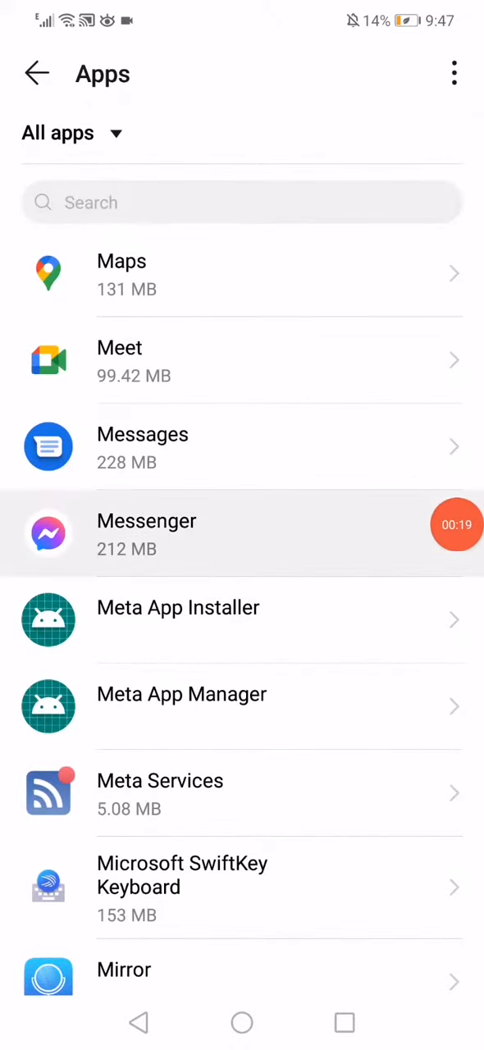
pyautogui.click(146, 533)
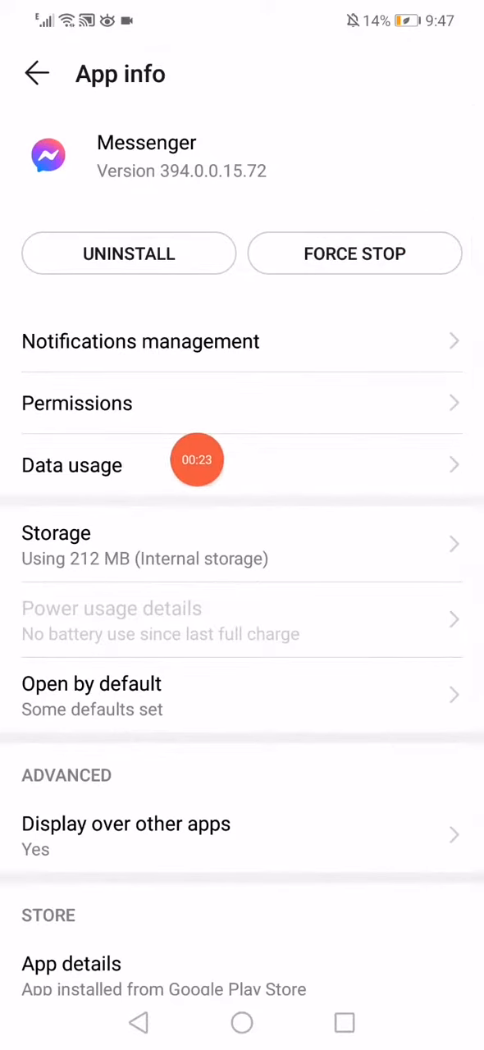
# - Force-stop Messenger and go to its Storage page (212 MB total)
pyautogui.click(73, 466)
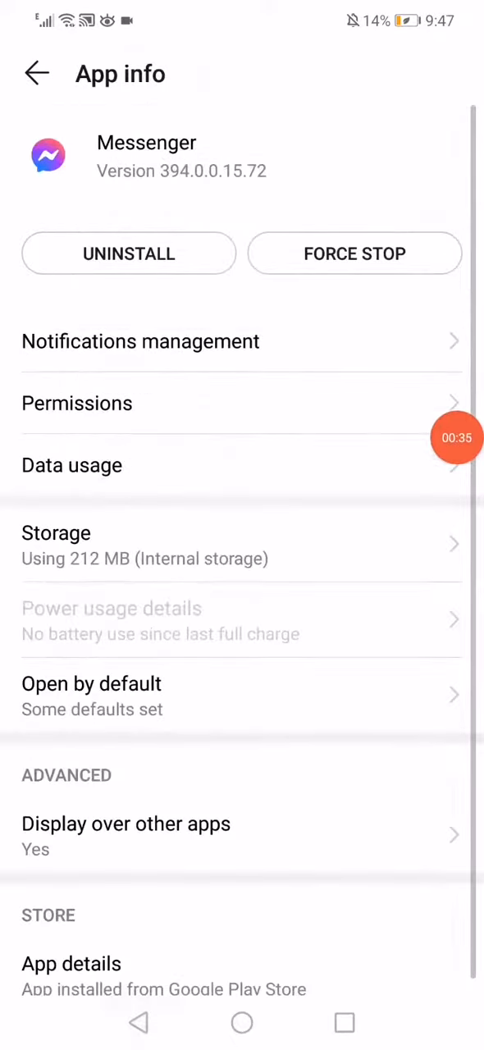
pyautogui.click(56, 532)
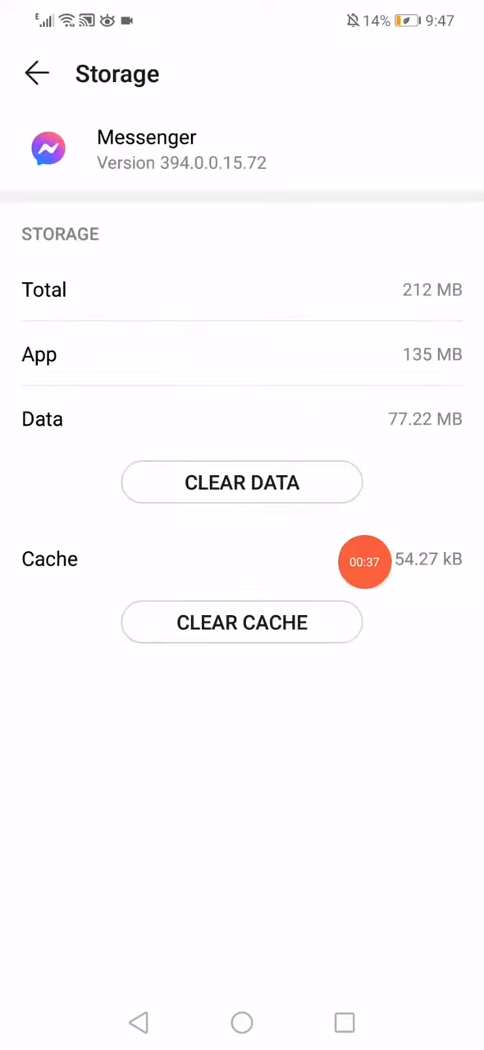
# - Clear Messenger's stored app data from the Storage page
pyautogui.click(243, 483)
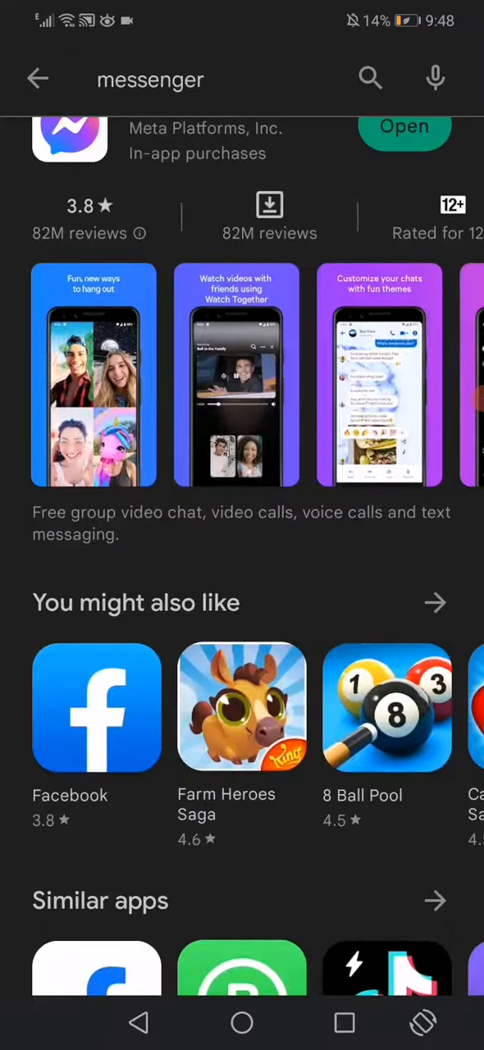
# - Scroll the Play Store Messenger listing to check for an available update
pyautogui.scroll(-3)
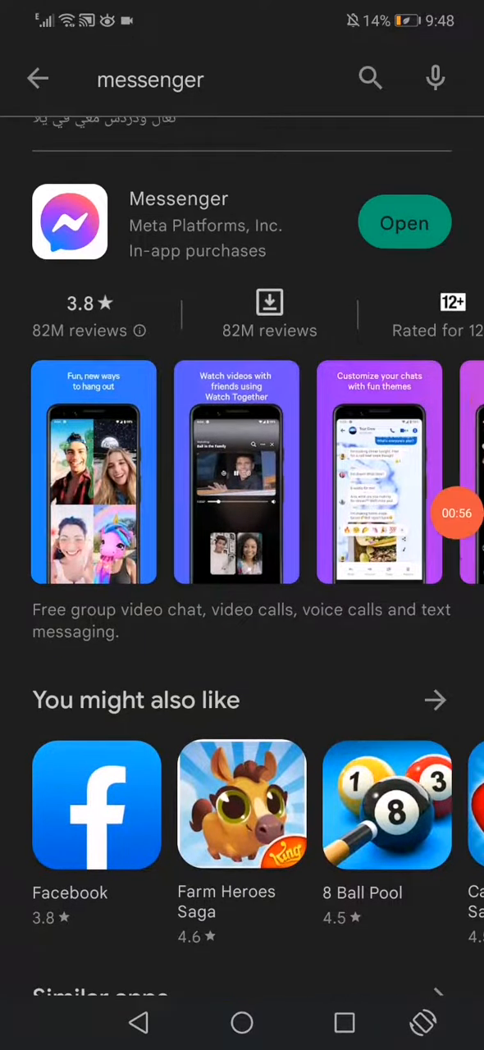